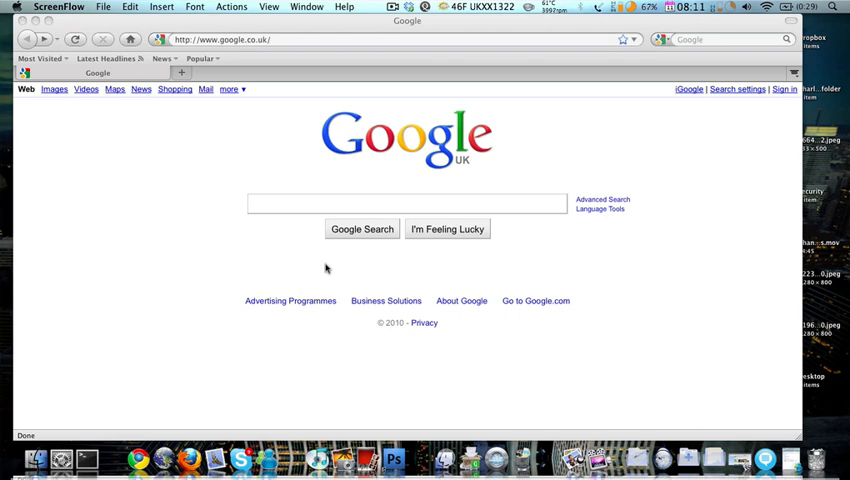
mouse_move(168, 96)
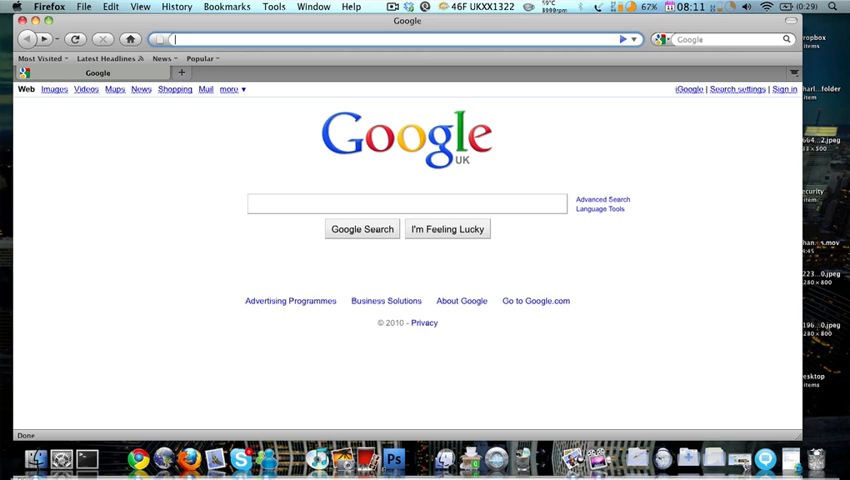
- Go to about:config and accept the warranty warning to show the preferences list
text(about)
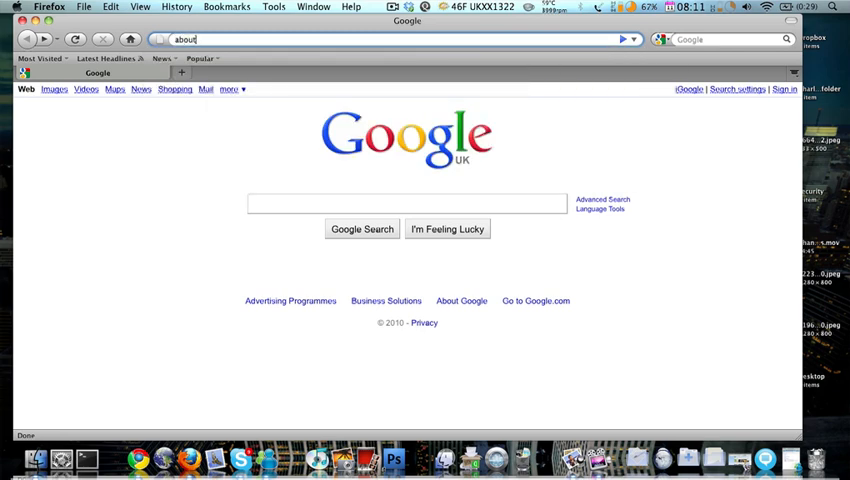
text(.con)
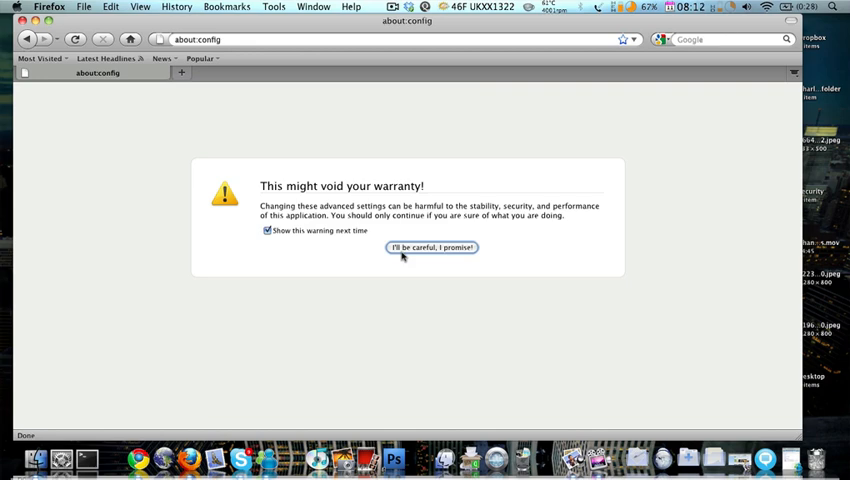
click(434, 246)
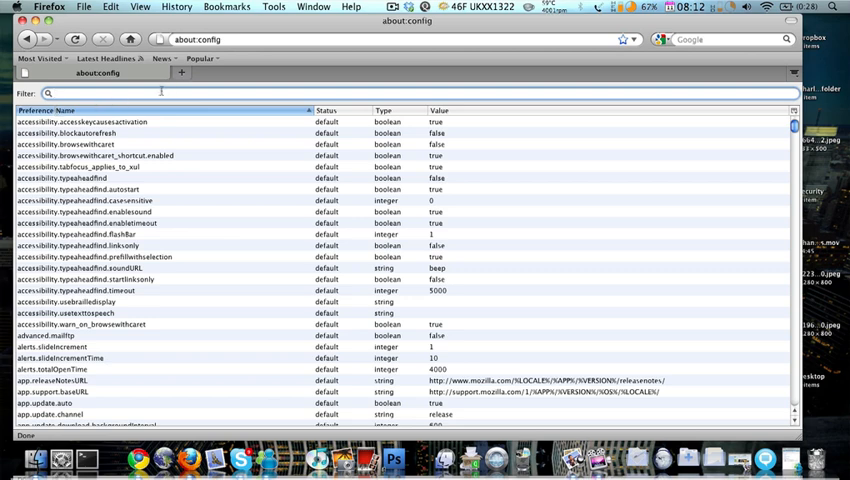
- Filter the preferences list to network.http.pipe entries
click(90, 92)
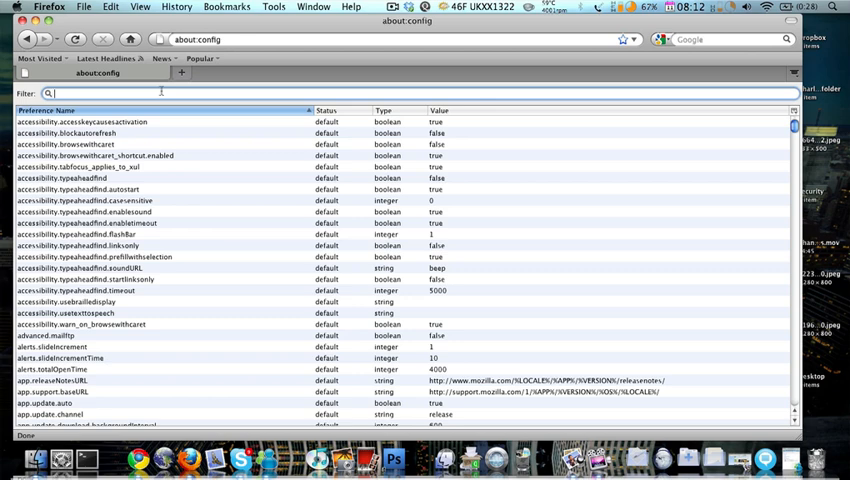
text(network.http.pipe)
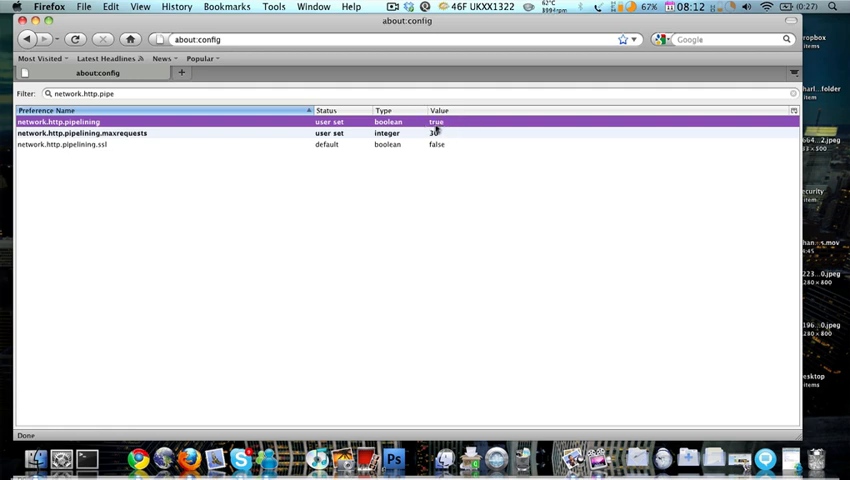
double_click(56, 120)
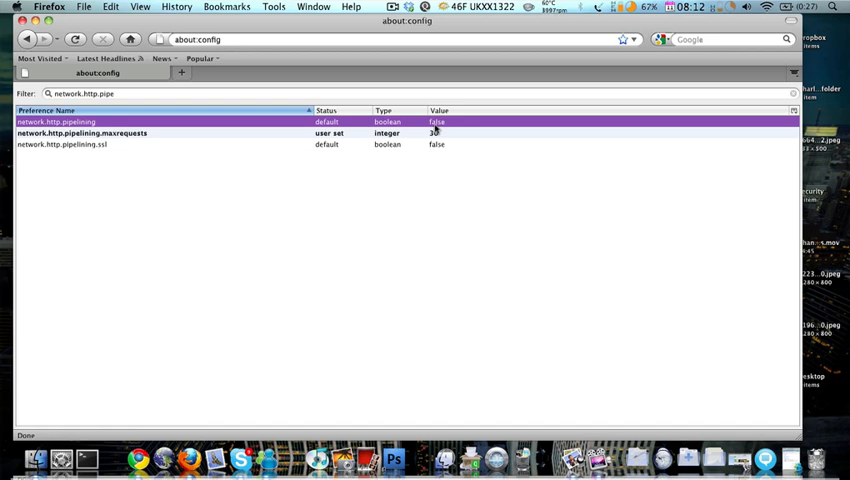
double_click(60, 120)
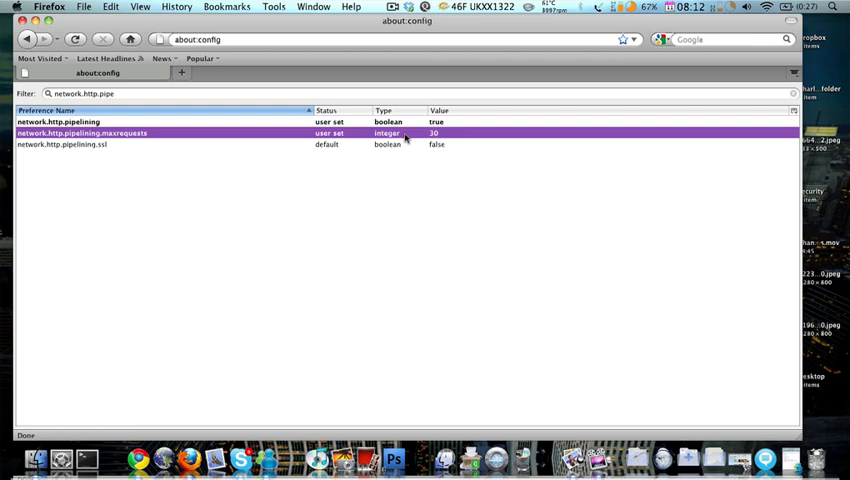
mouse_move(416, 142)
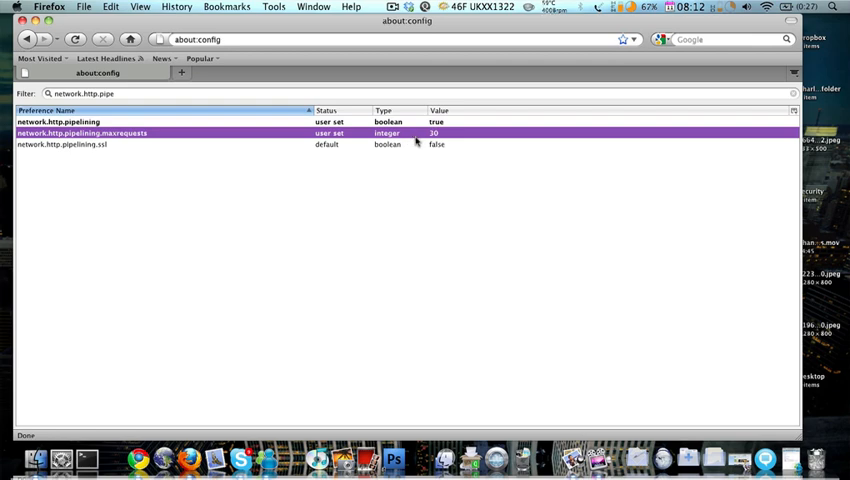
mouse_move(438, 144)
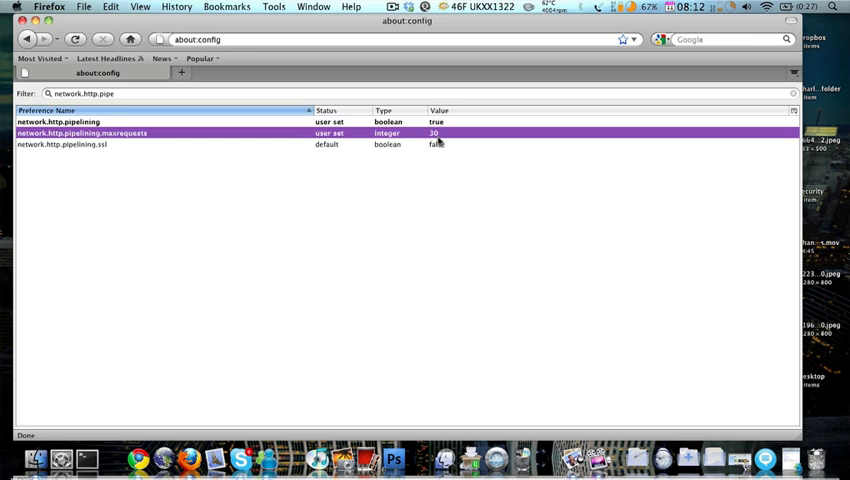
- Keep network.http.pipelining.maxrequests at its value of 30
double_click(80, 132)
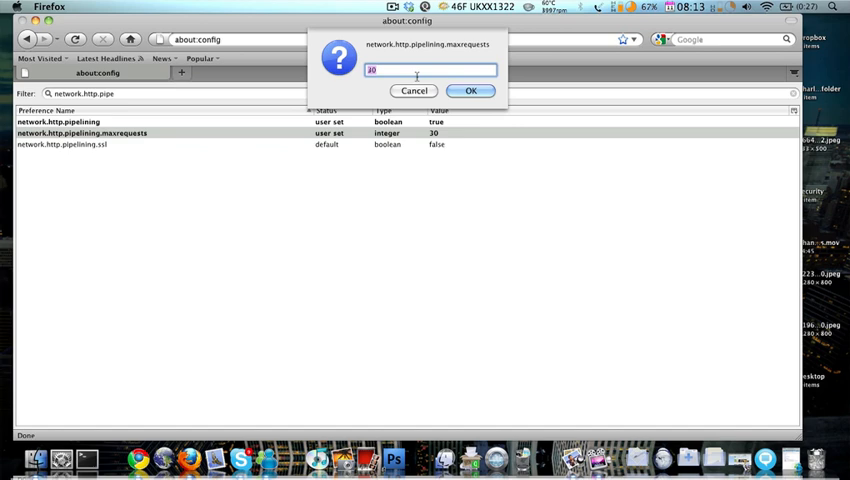
click(470, 90)
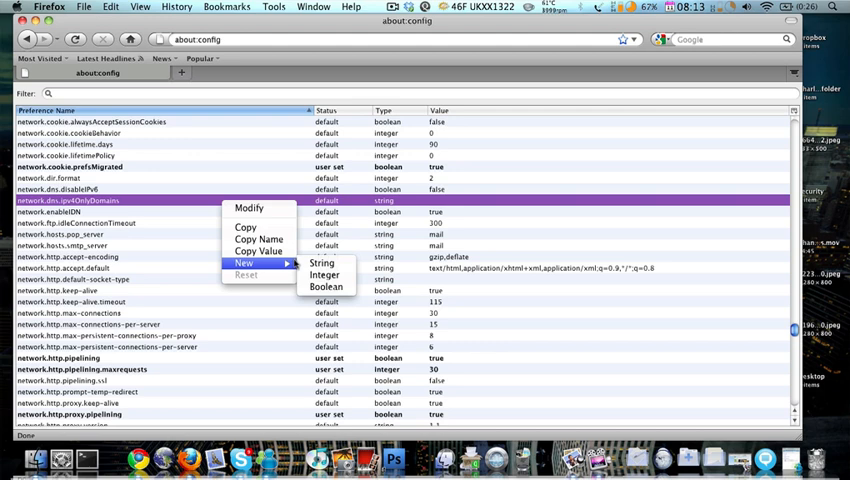
mouse_move(322, 264)
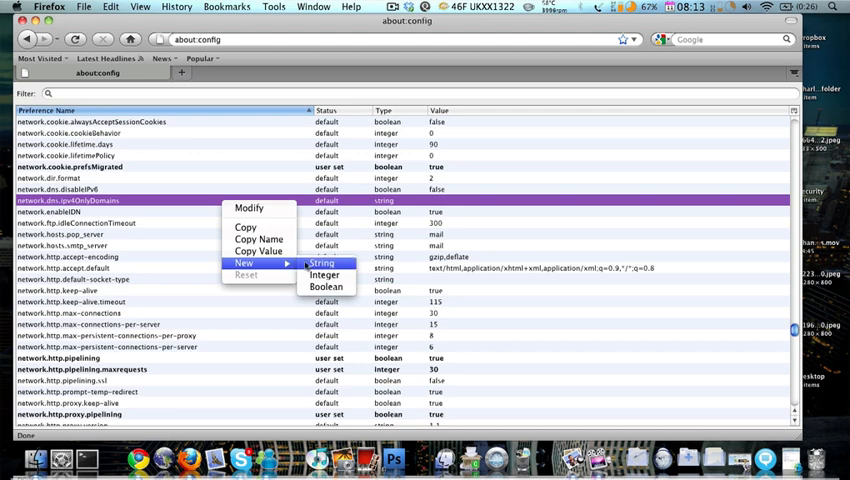
- Create a new integer preference named nglayout.initialpaint.delay
click(324, 276)
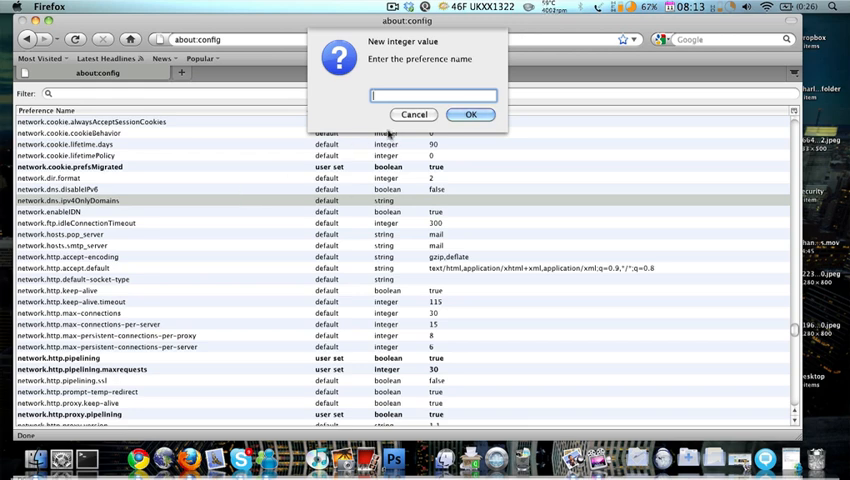
text(nglayout)
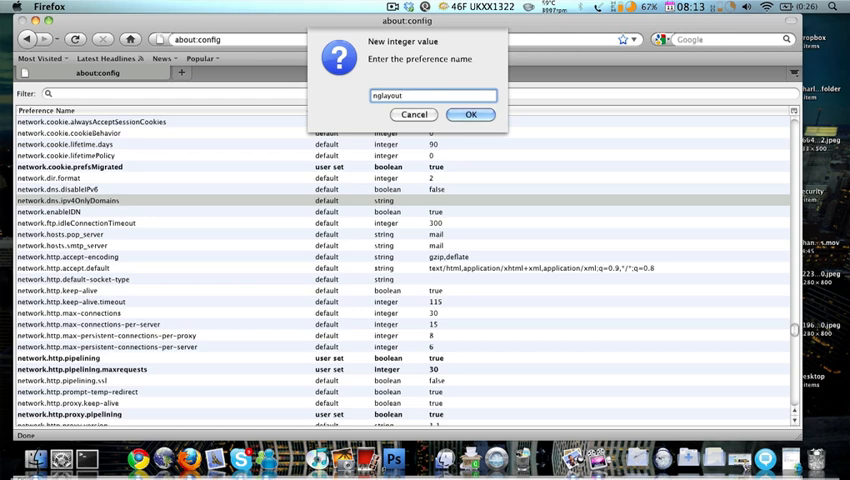
text(.init)
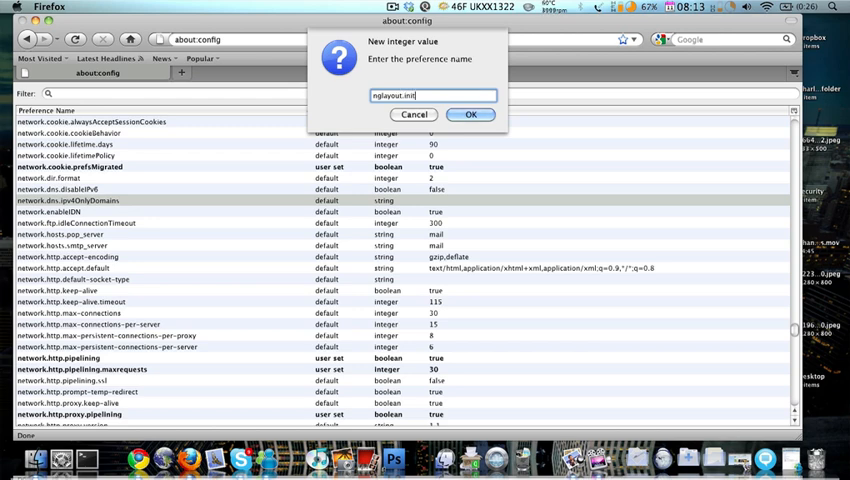
text(ia)
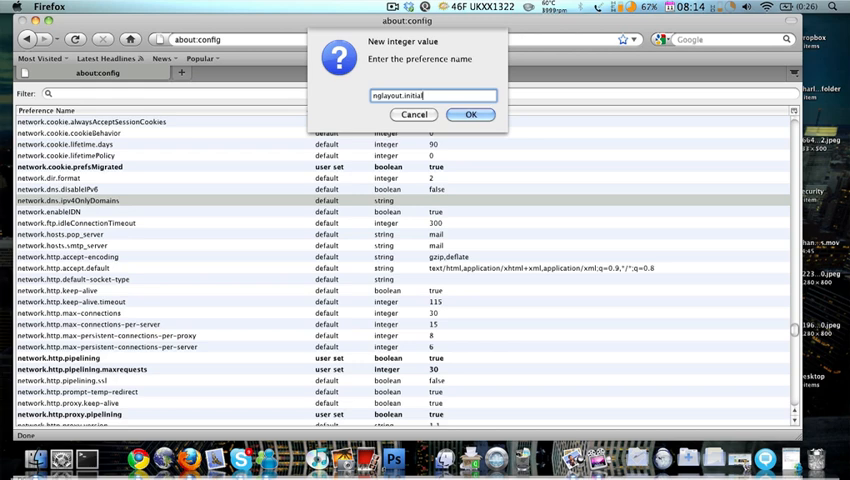
text(lpaint.dela)
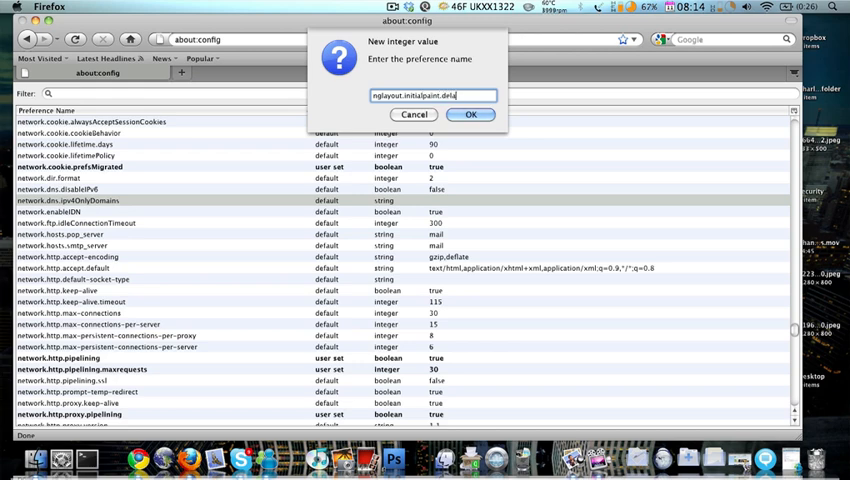
text(y)
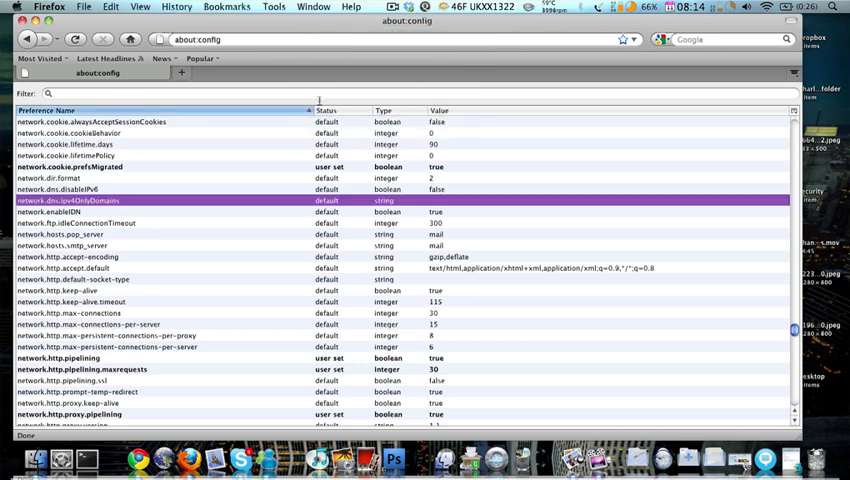
- Filter to nglayout and confirm nglayout.initialpaint.delay has value 0
text(nglayout)
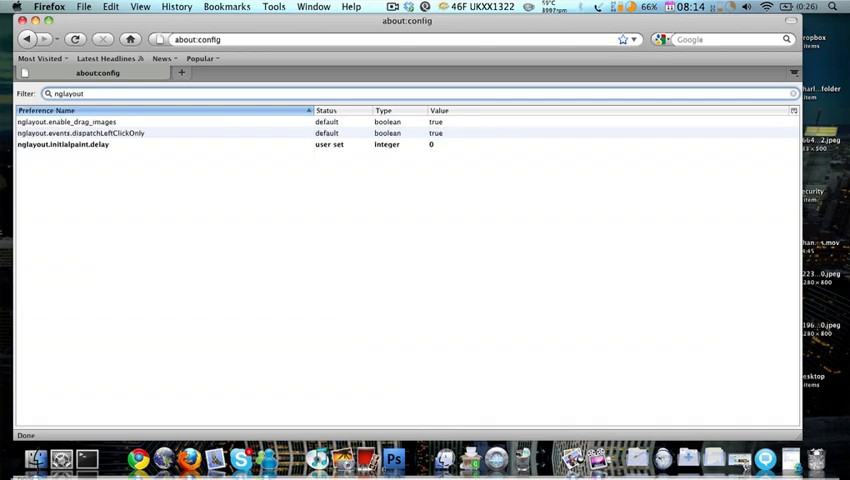
click(284, 144)
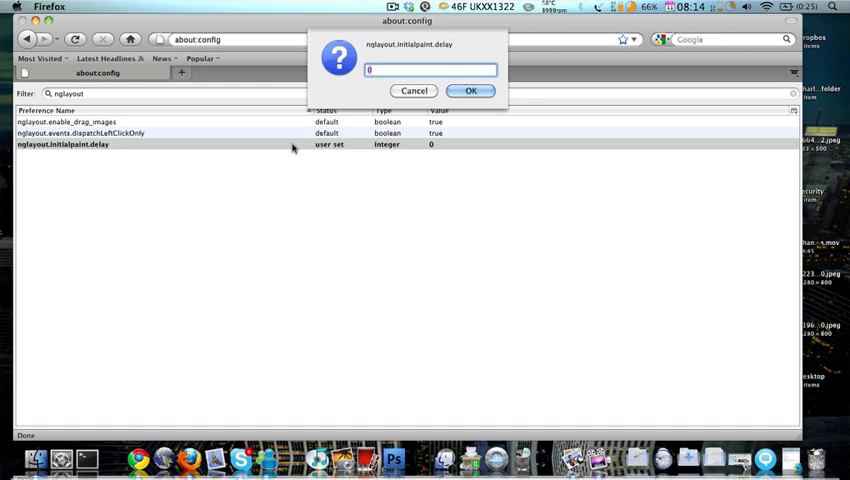
click(472, 90)
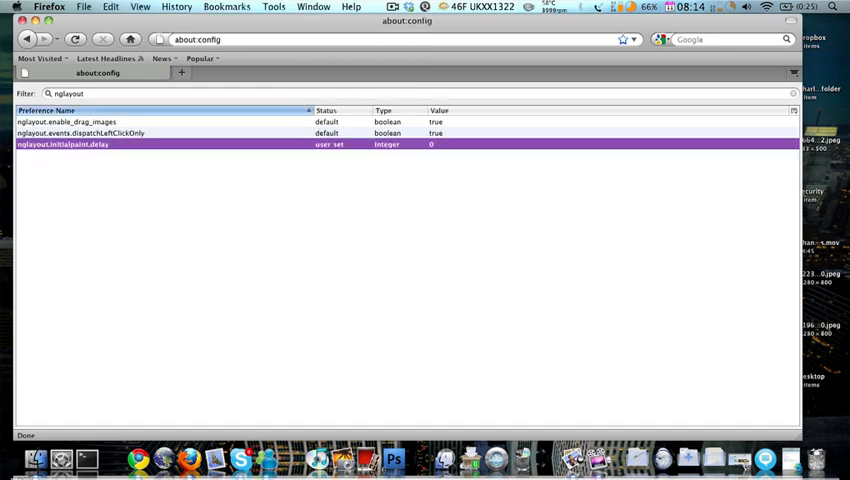